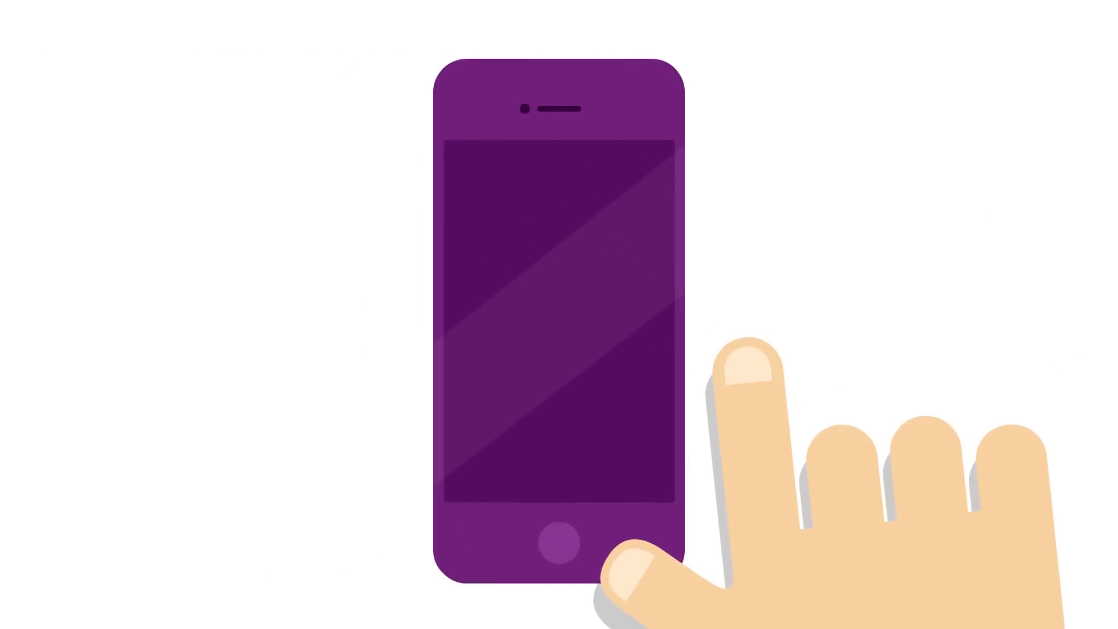
click(571, 342)
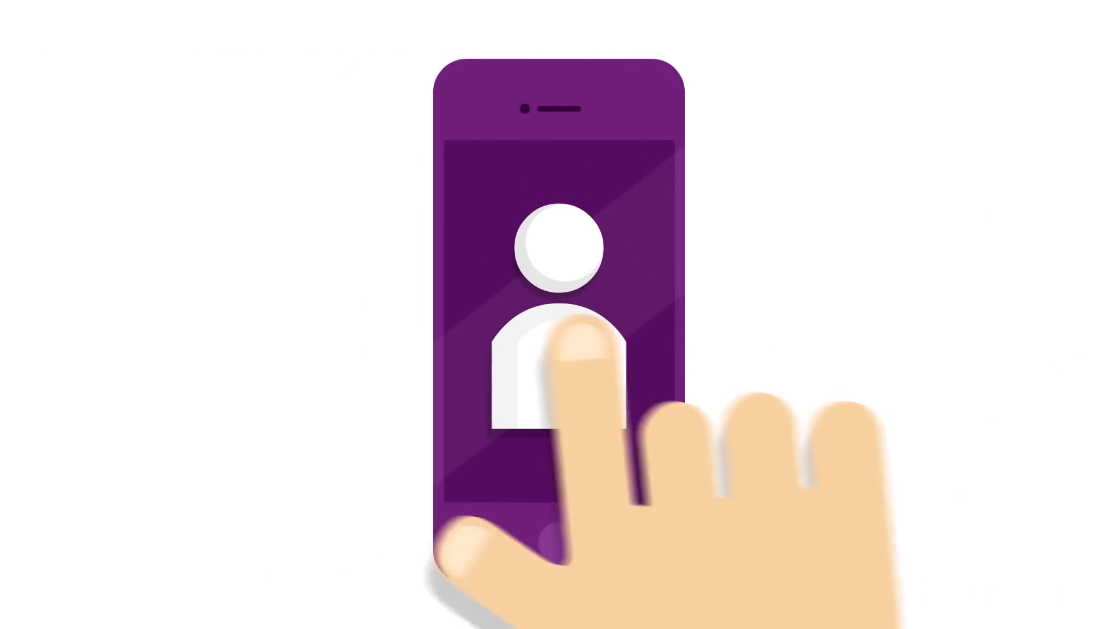
click(560, 306)
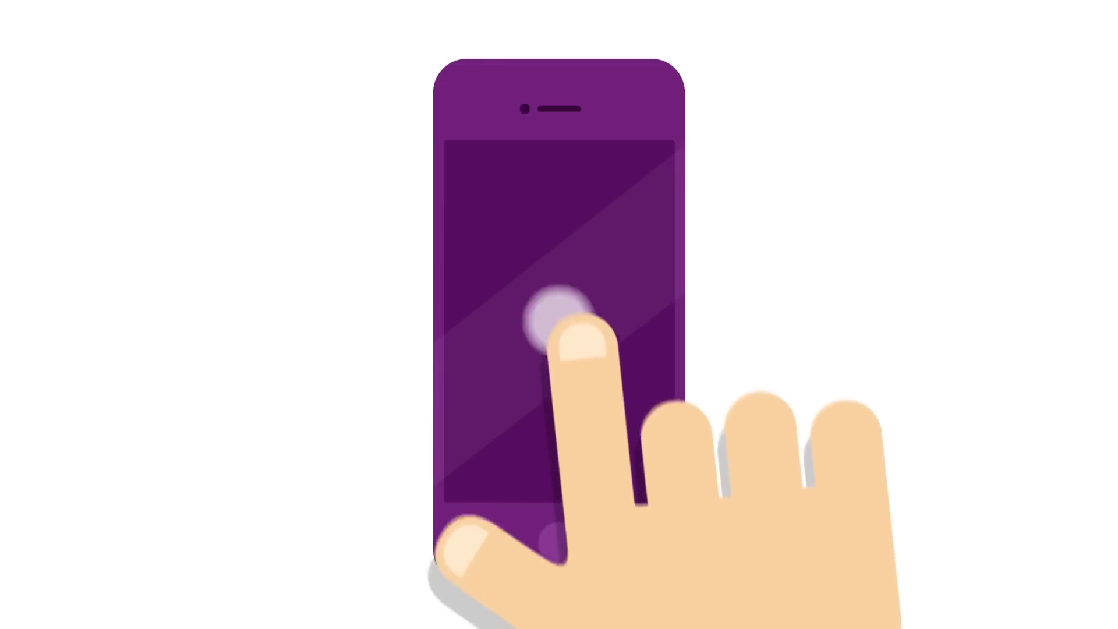